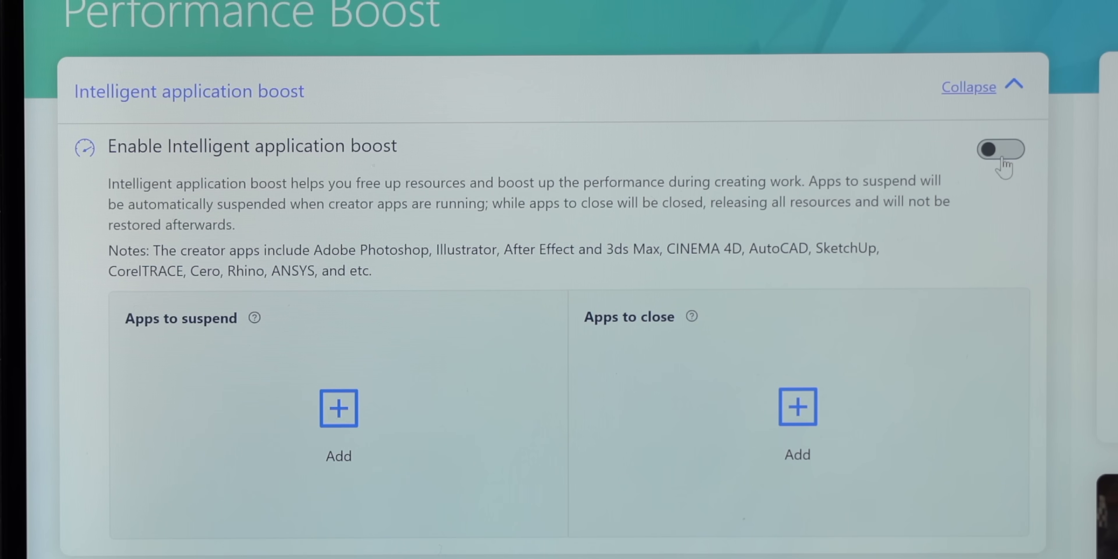
- Switch on GPU overclocking under X-power and accept the stability warning with YES
left_click(1000, 149)
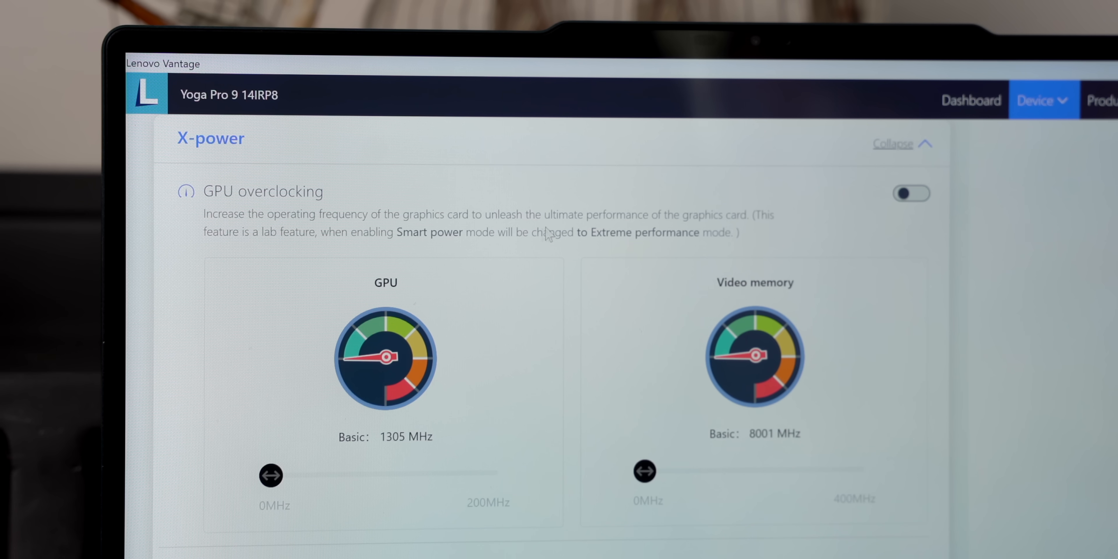
left_click(911, 193)
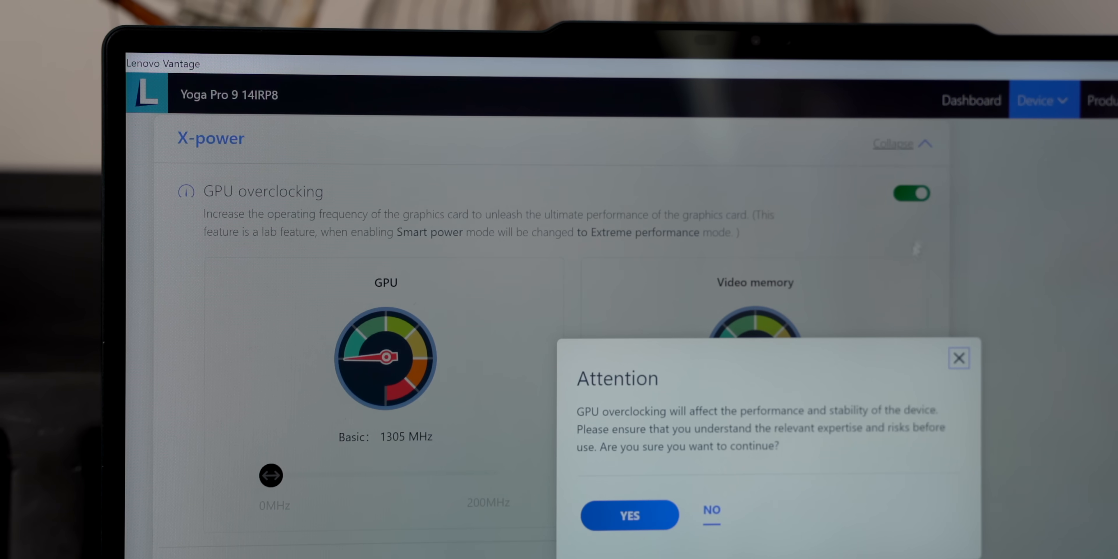
left_click(629, 515)
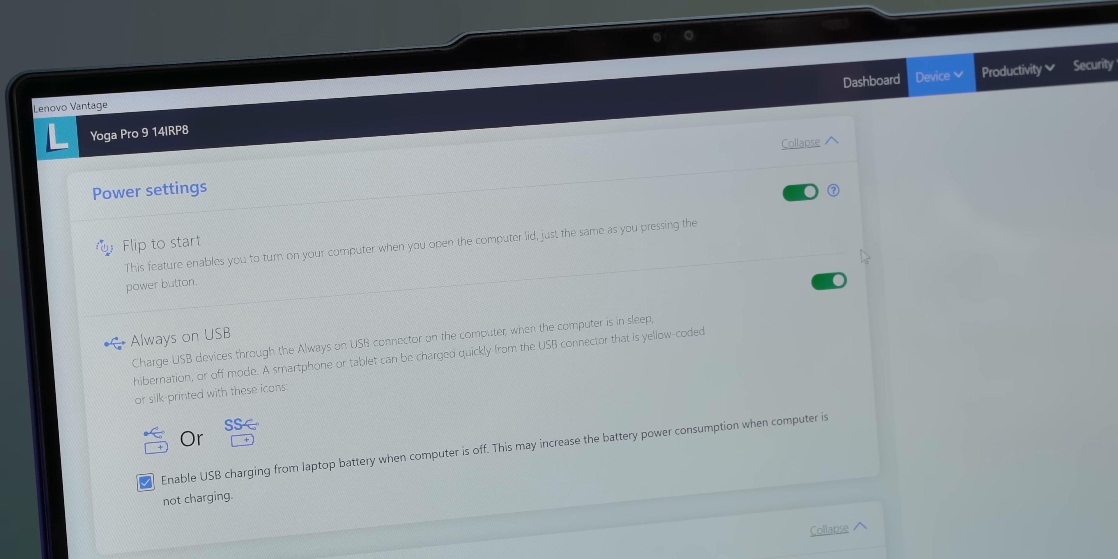
scroll("down", 3)
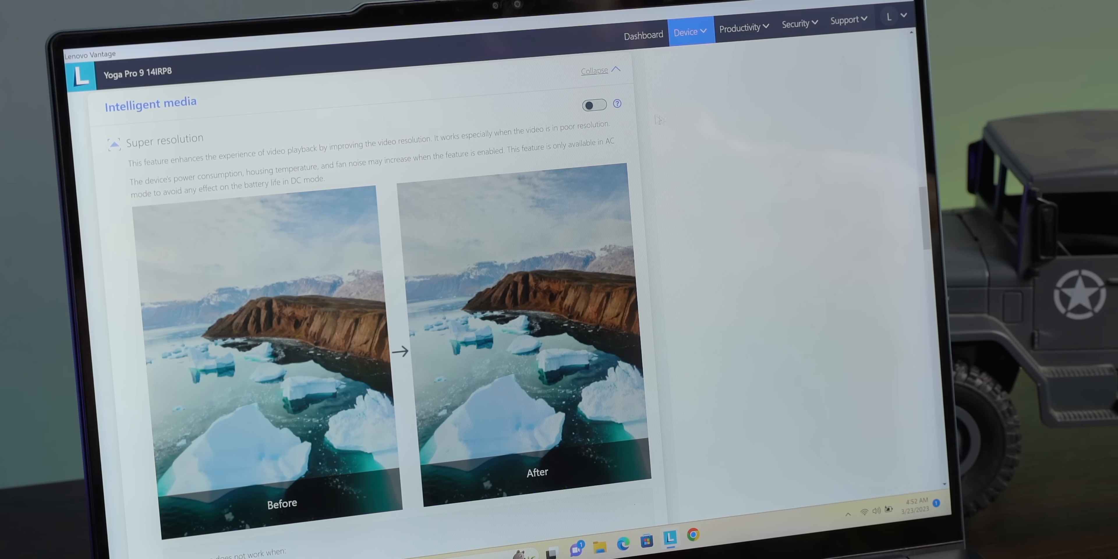
scroll("down", 3)
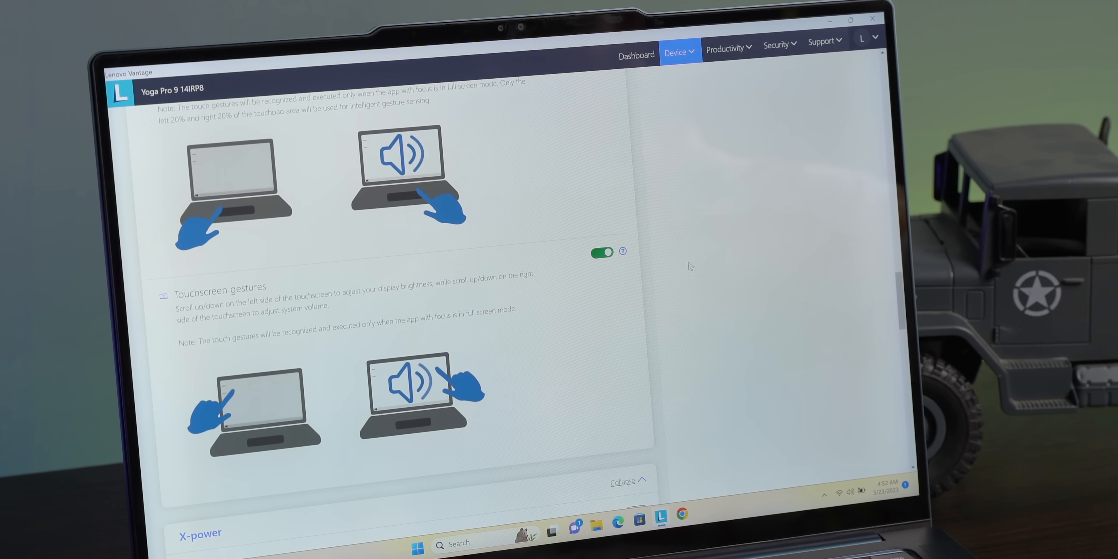
scroll("up", 3)
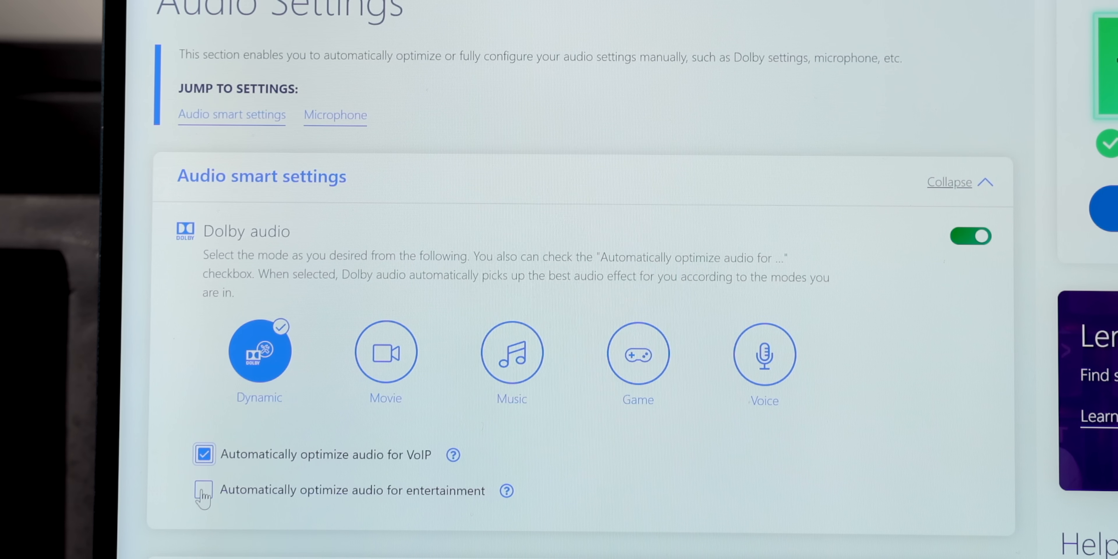
- Under Device > Input, change the keyboard backlight level from High to Auto
left_click(203, 492)
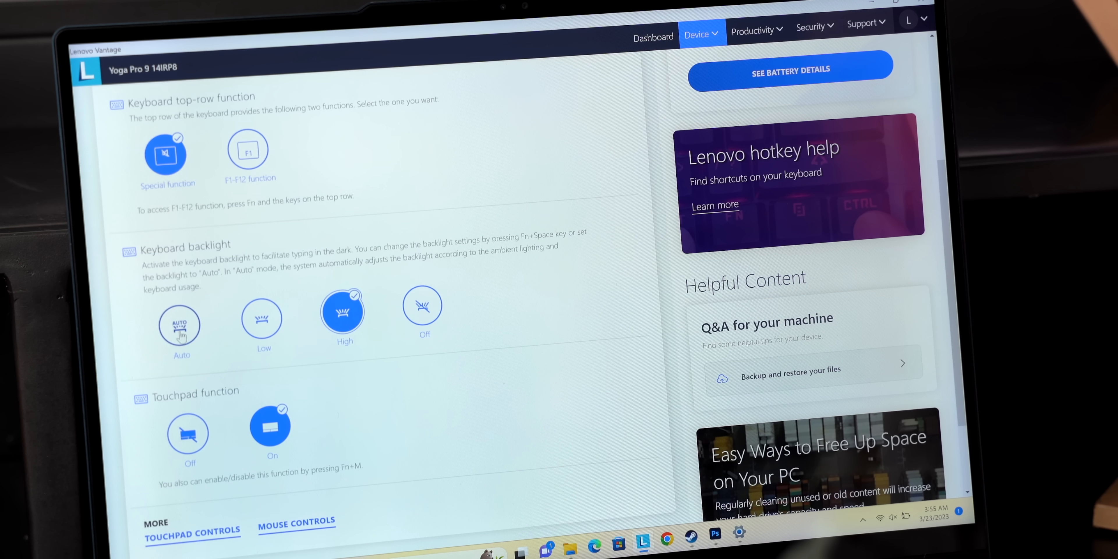
left_click(178, 317)
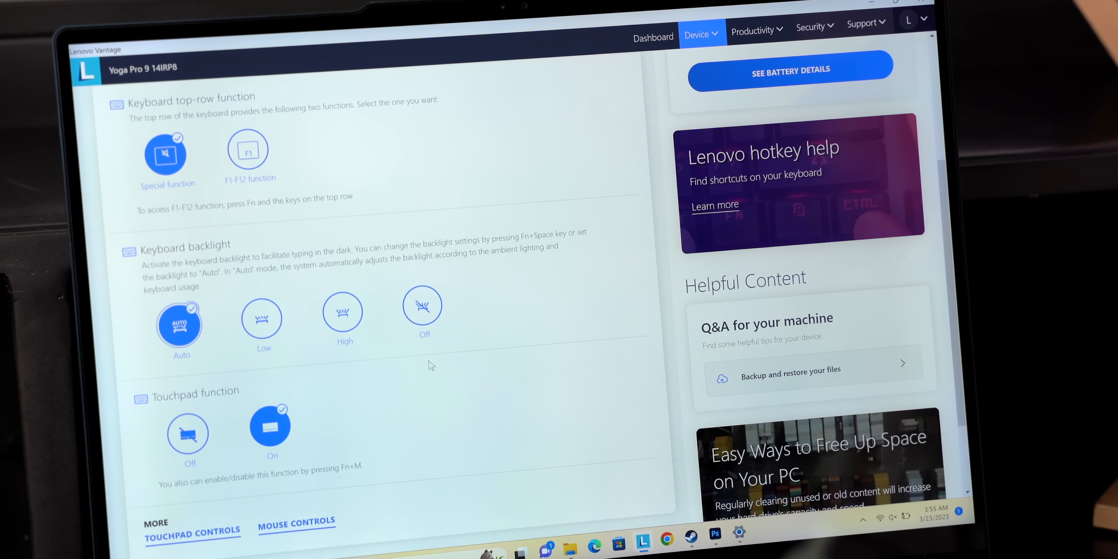